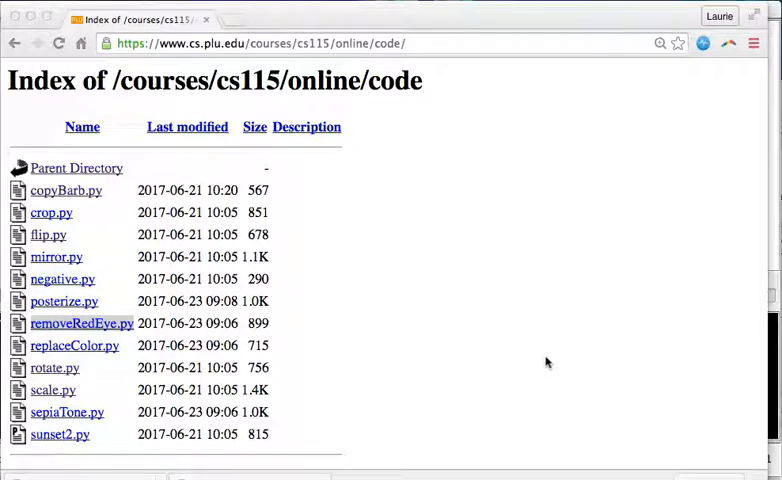
pyautogui.moveTo(236, 318)
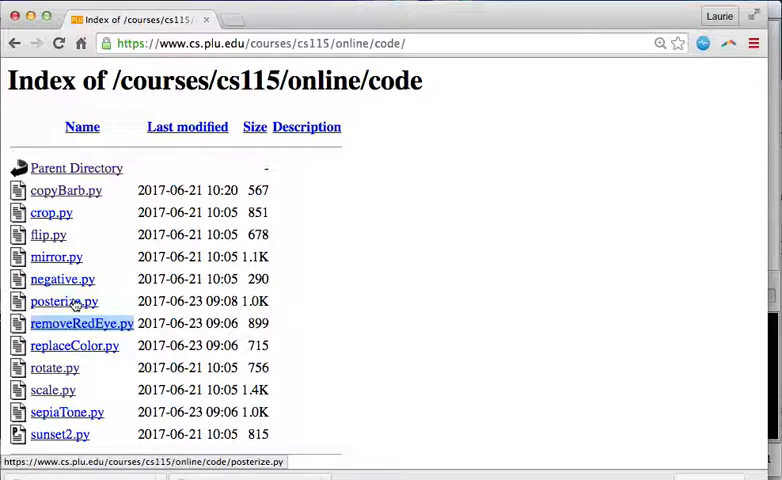
# - Save the linked posterize.py file from the code listing into the csci115 folder
pyautogui.rightClick(64, 300)
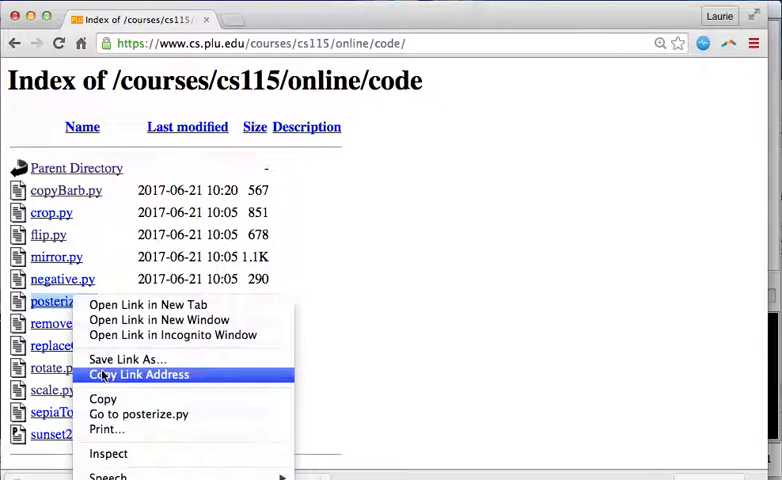
pyautogui.click(124, 360)
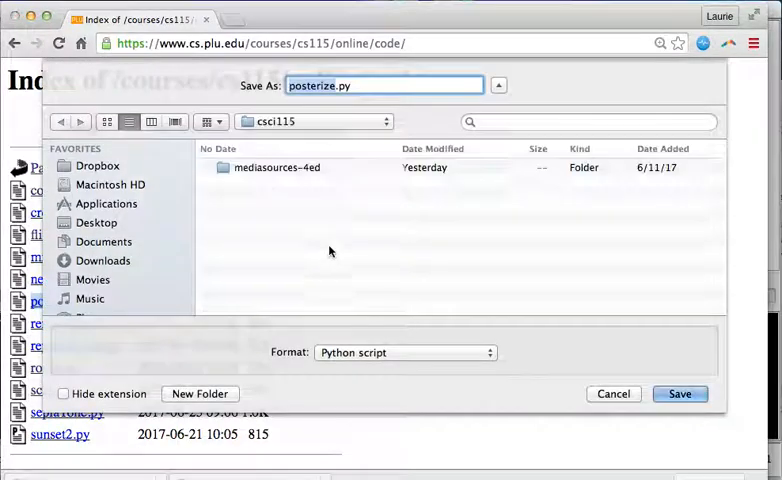
pyautogui.click(680, 392)
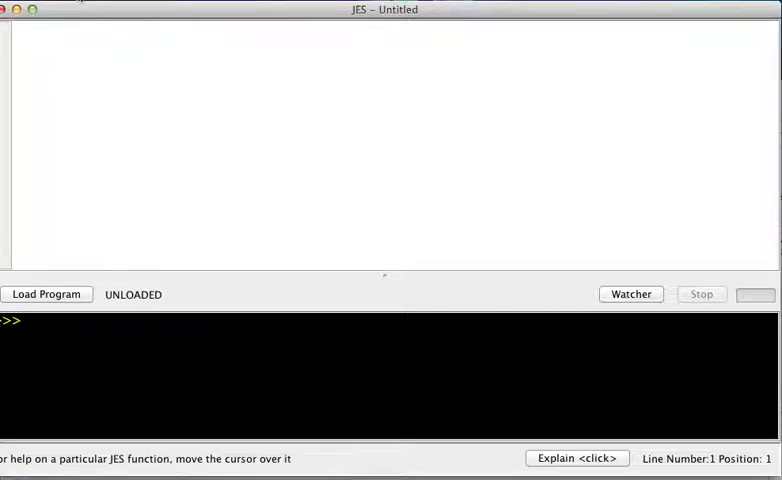
# - Open posterize.py from the csci115 folder so its posterize function shows in the editor
pyautogui.click(50, 6)
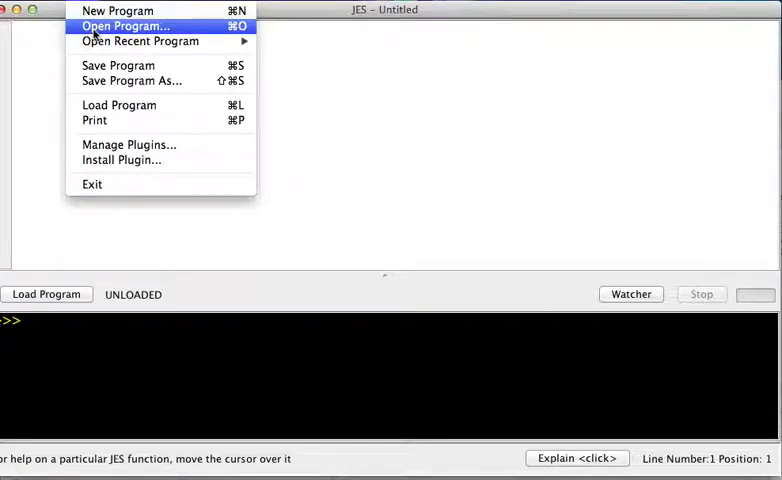
pyautogui.click(122, 26)
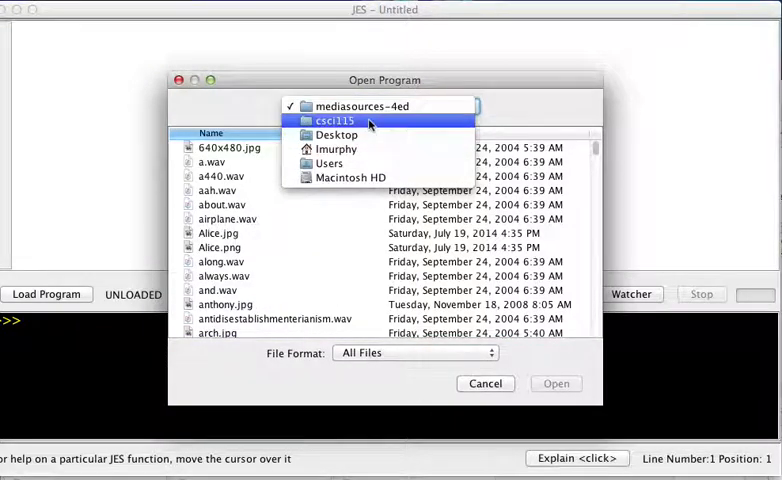
pyautogui.click(334, 120)
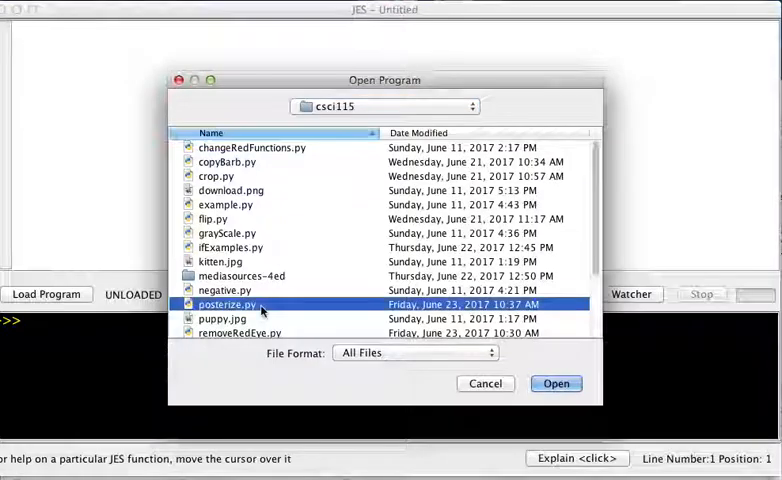
pyautogui.click(556, 384)
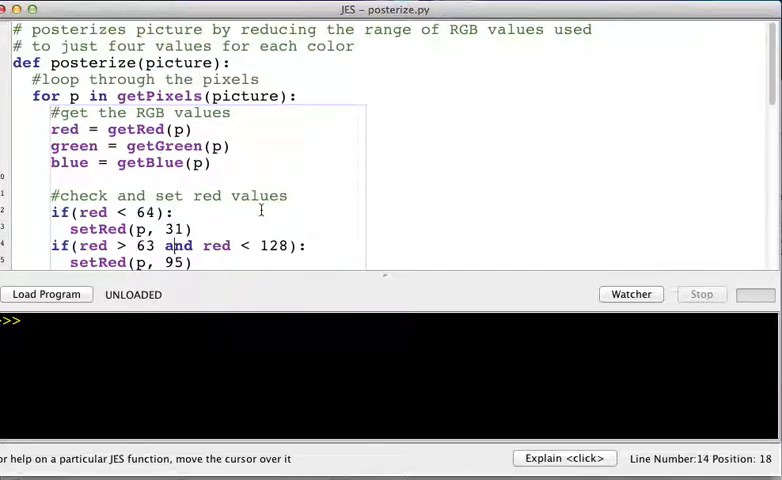
pyautogui.scroll(-3)
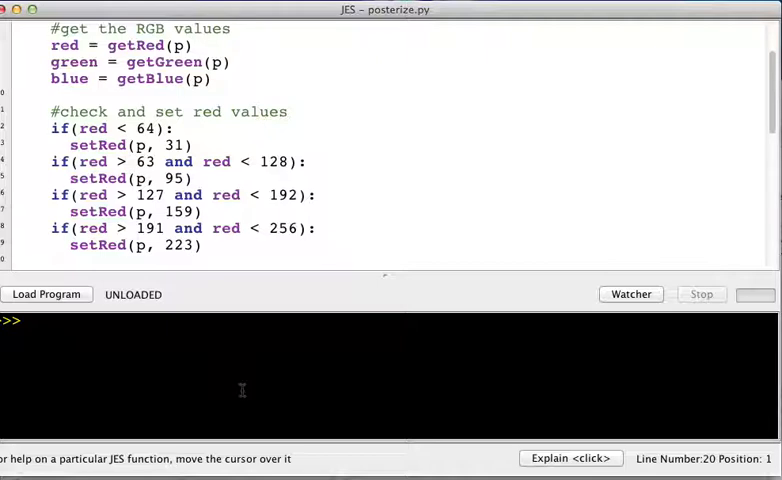
pyautogui.moveTo(256, 256)
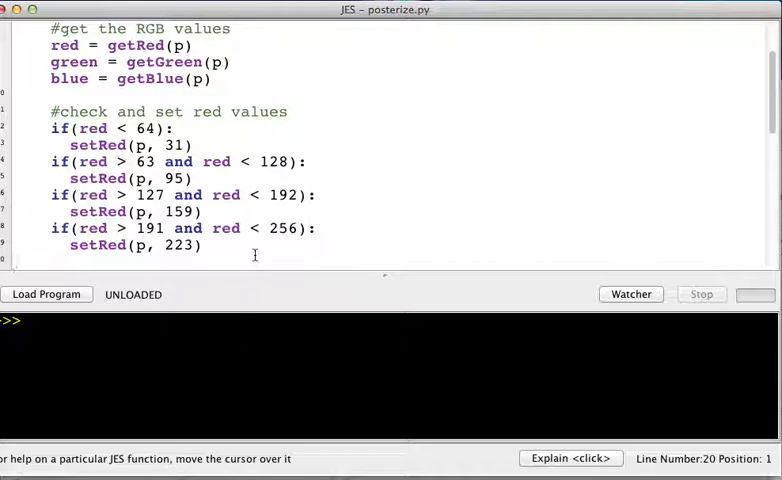
pyautogui.scroll(-3)
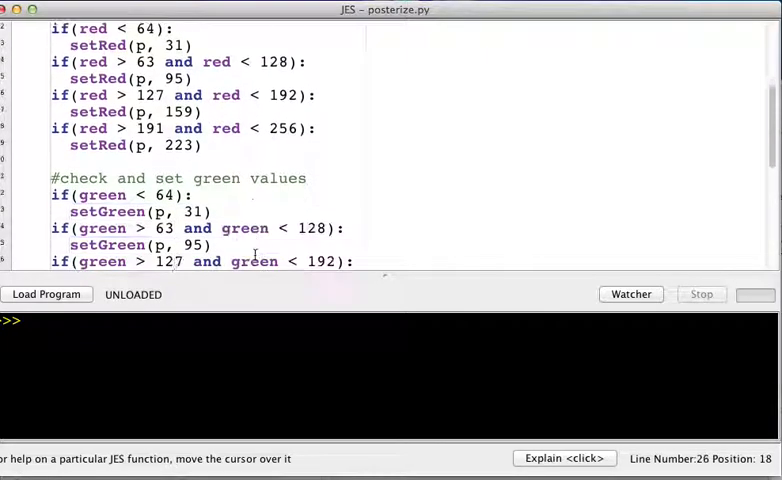
pyautogui.scroll(-3)
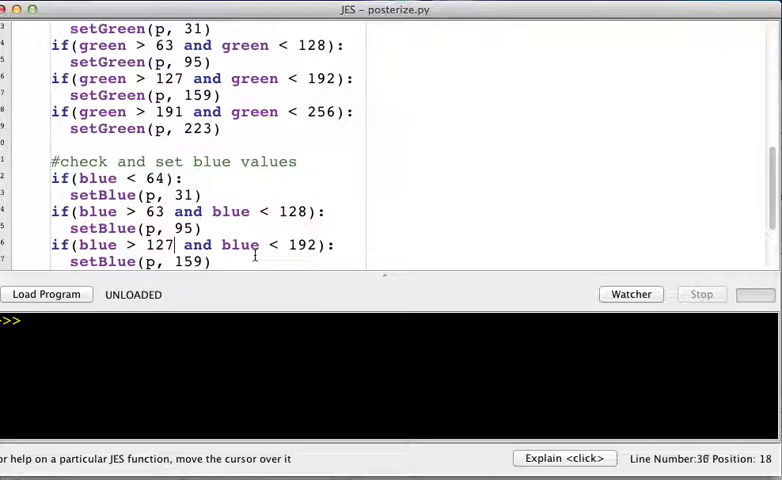
pyautogui.scroll(3)
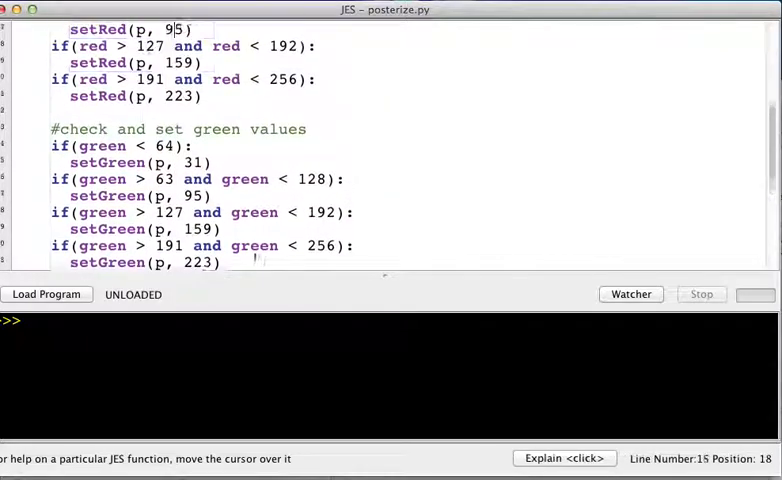
pyautogui.scroll(3)
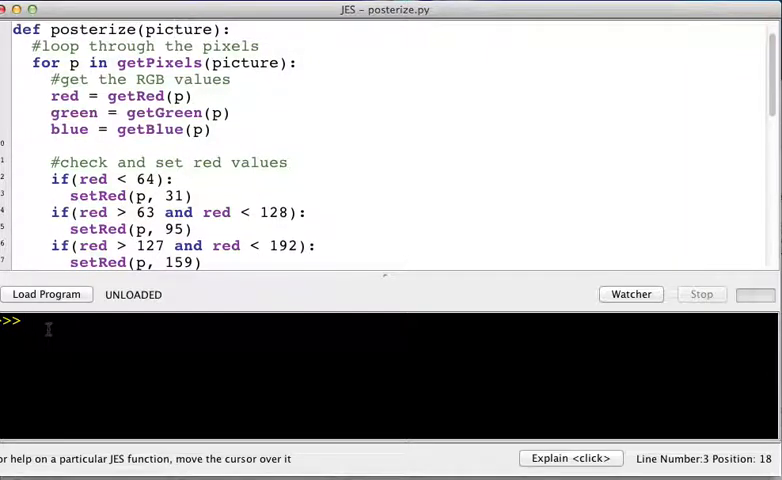
# - Evaluate 256 * 256 * 256 in the command area, giving 16777216
pyautogui.write('256')
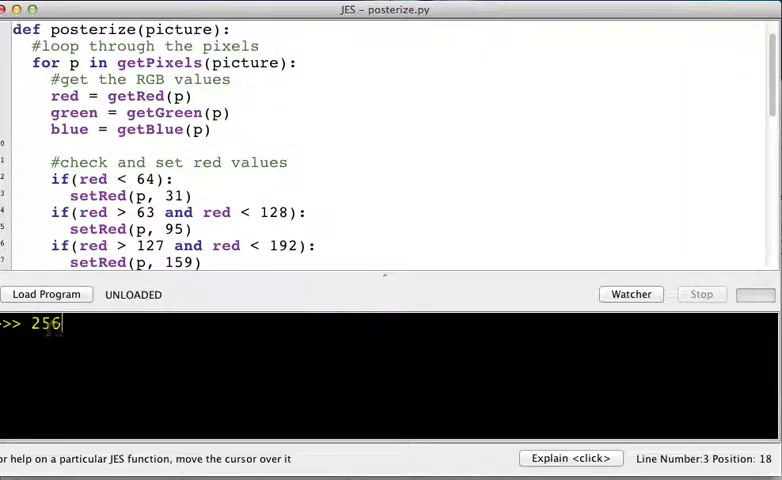
pyautogui.write('*')
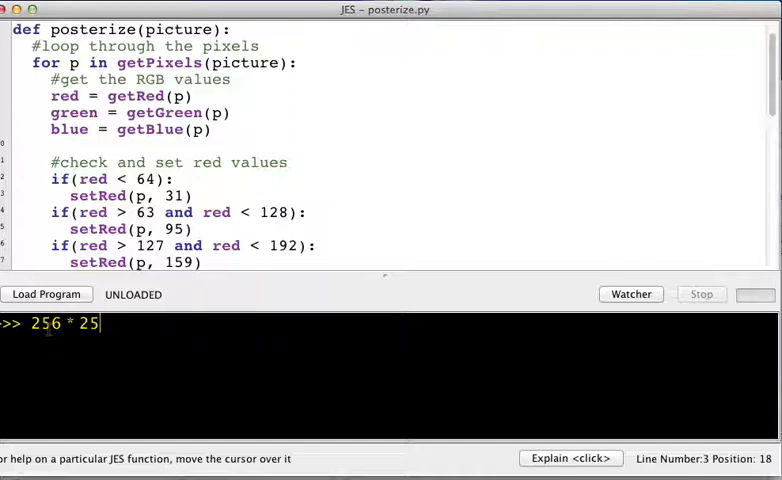
pyautogui.write('6')
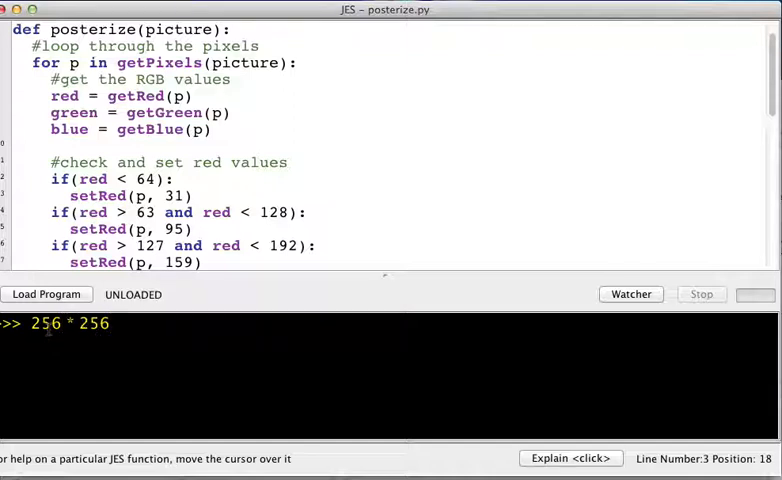
pyautogui.write('*')
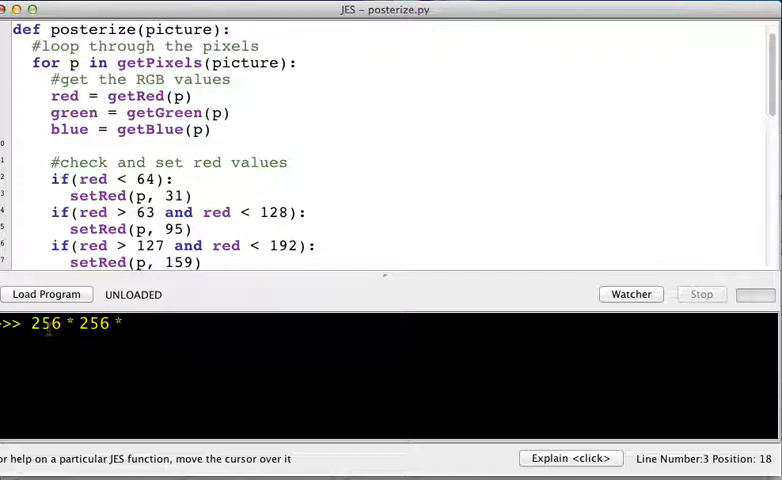
pyautogui.write('256')
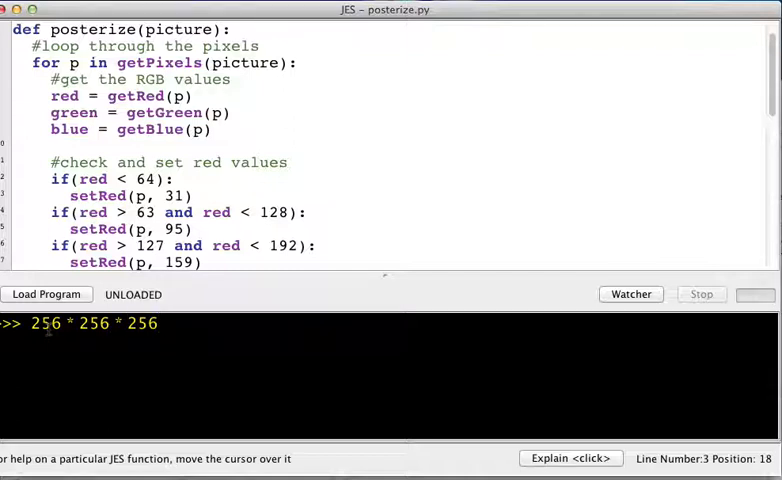
pyautogui.press('Return')
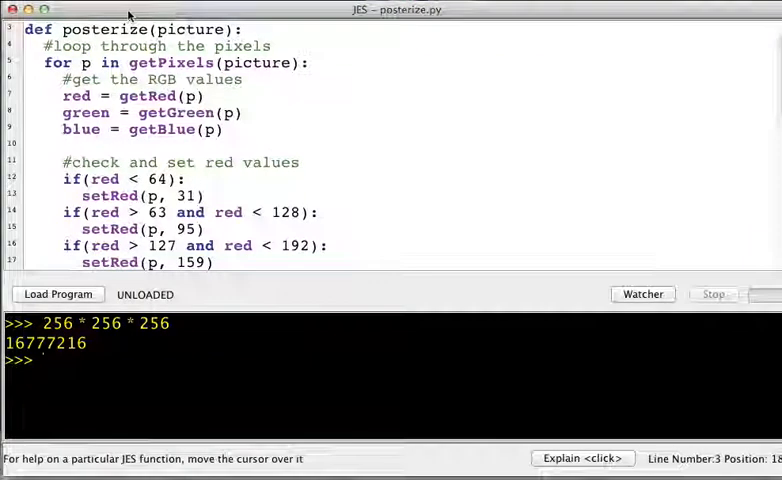
pyautogui.moveTo(196, 316)
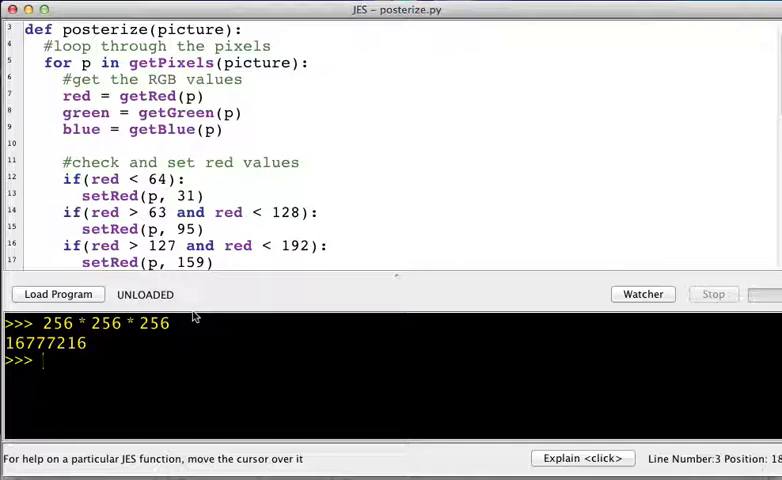
# - Evaluate 4 * 4 * 4 in the command area, giving 64
pyautogui.write('4 *')
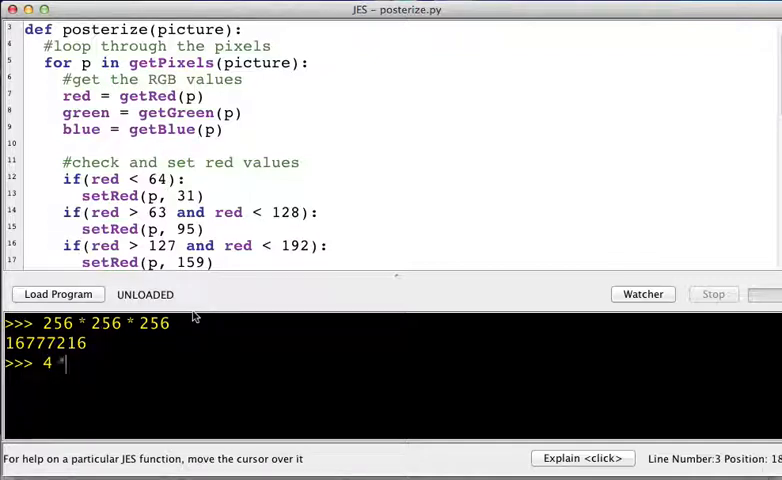
pyautogui.write('4 * 4')
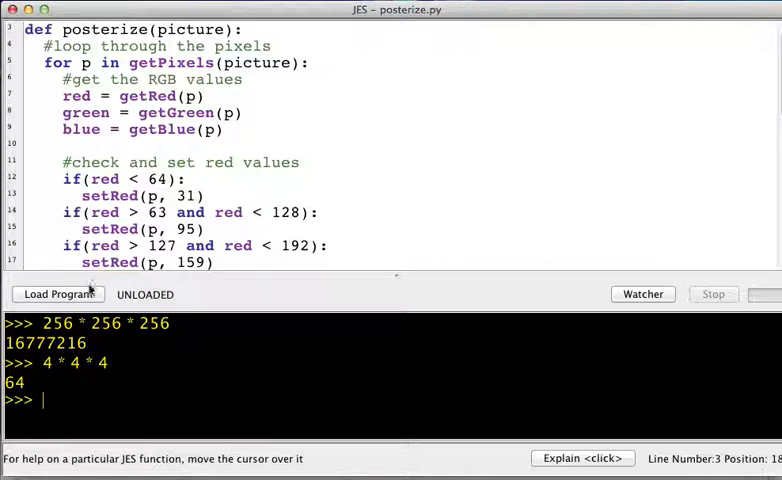
# - Load posterize.py and run file = pickAFile(), choosing anthony.jpg from the media sources folder
pyautogui.click(58, 294)
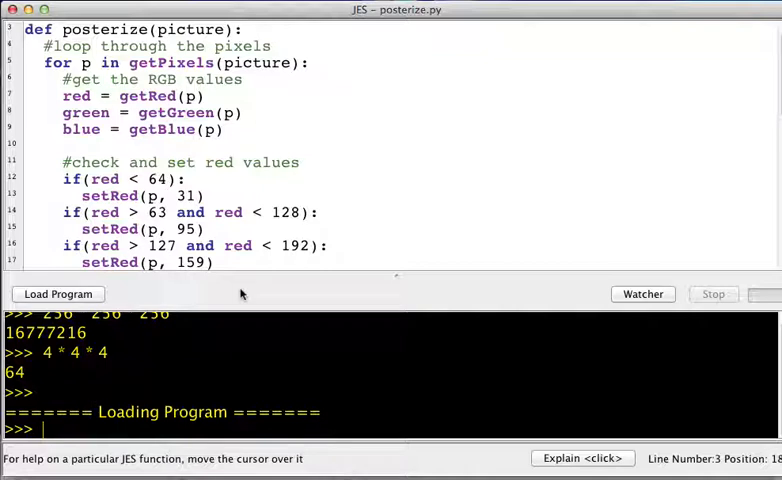
pyautogui.write('file =')
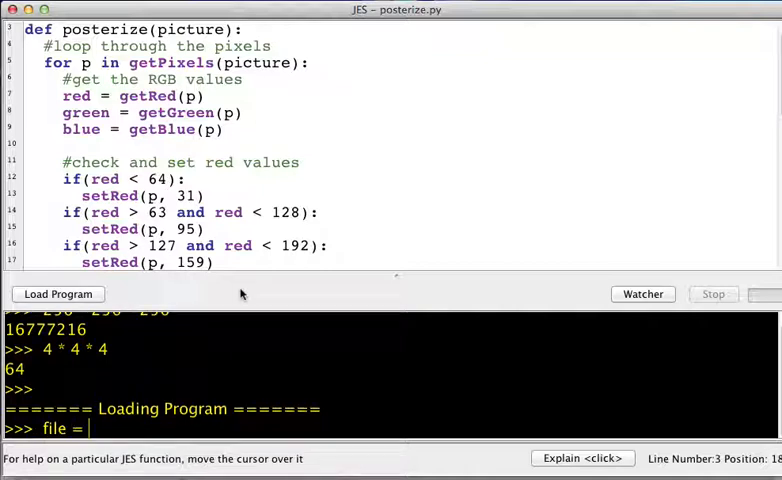
pyautogui.write('pickAFile(')
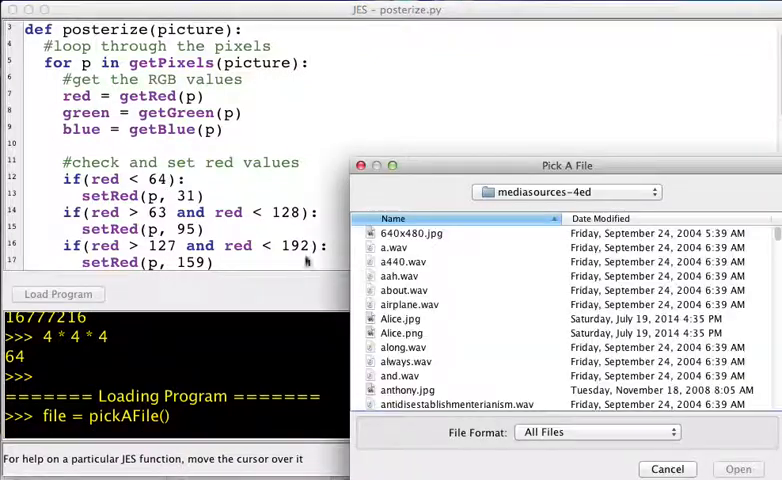
pyautogui.click(456, 404)
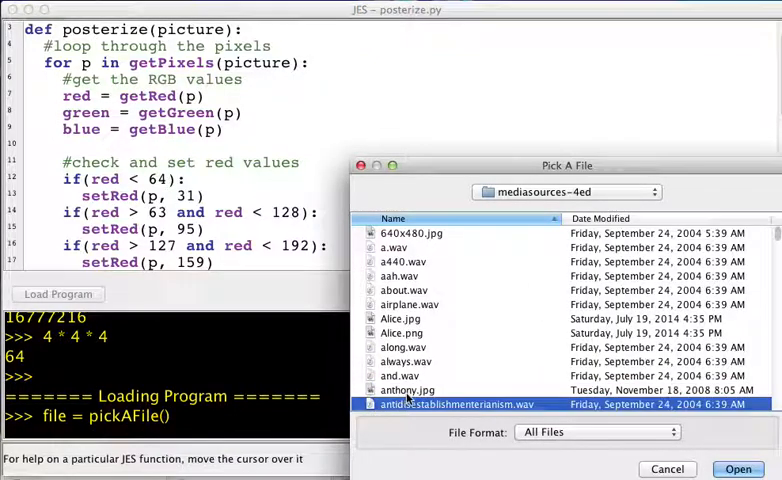
pyautogui.scroll(-3)
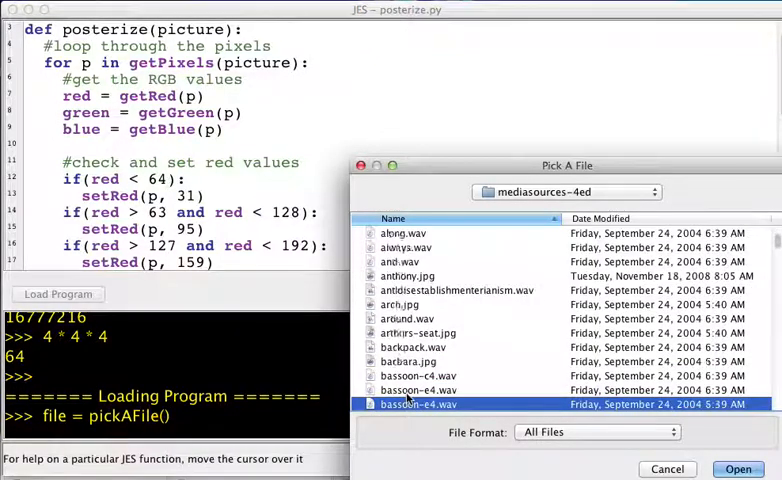
pyautogui.scroll(-3)
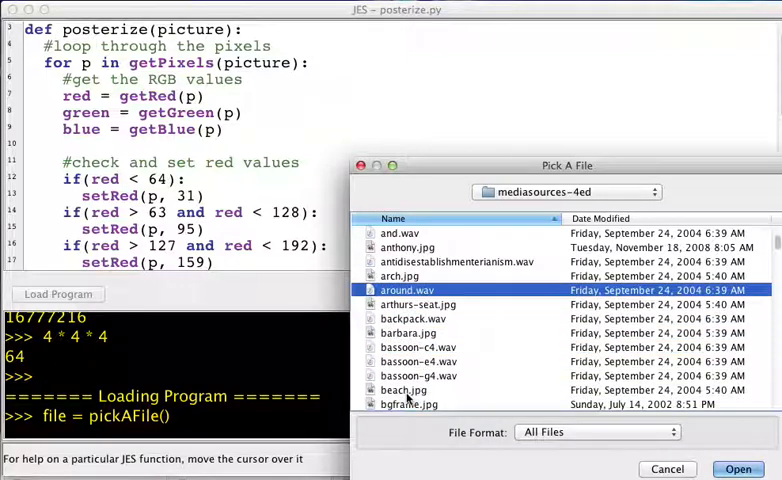
pyautogui.click(408, 246)
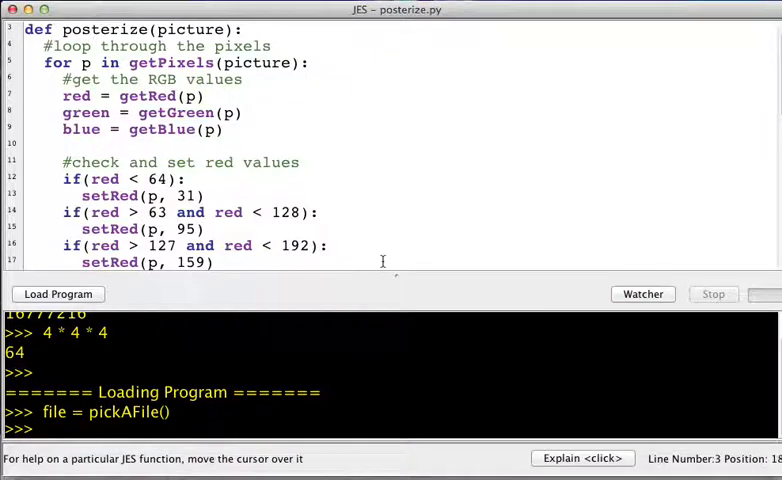
# - Run anthony = makePicture(file) then show(anthony) to display the Anthony photo
pyautogui.write('anthony = makePictur')
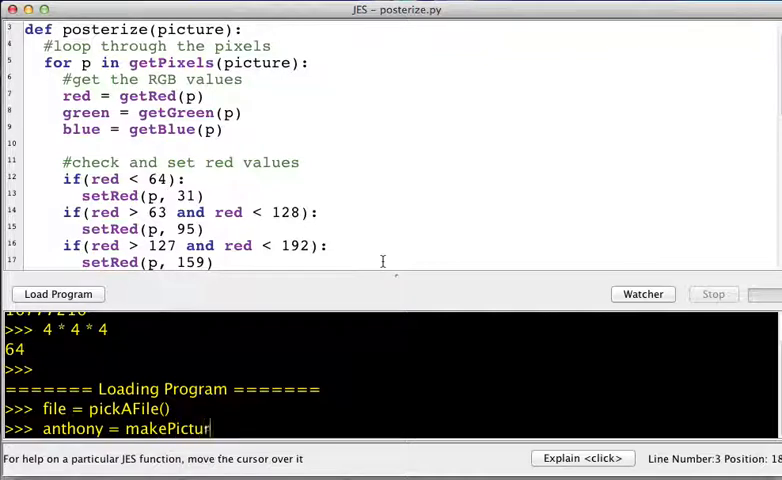
pyautogui.press('Return')
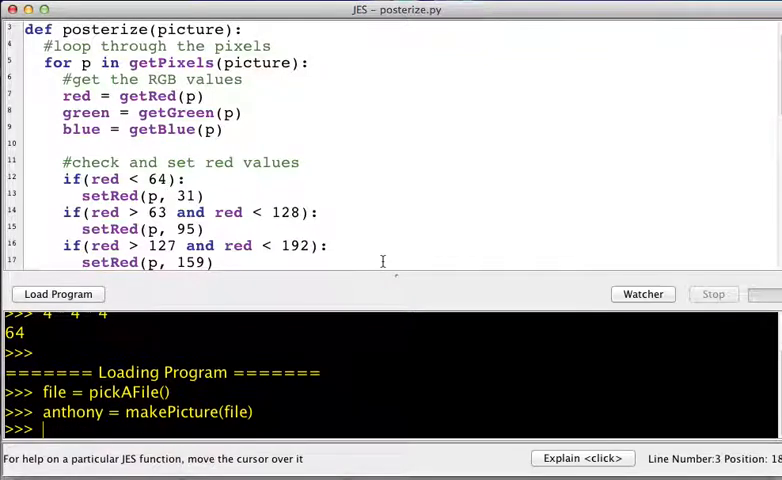
pyautogui.write('show(an')
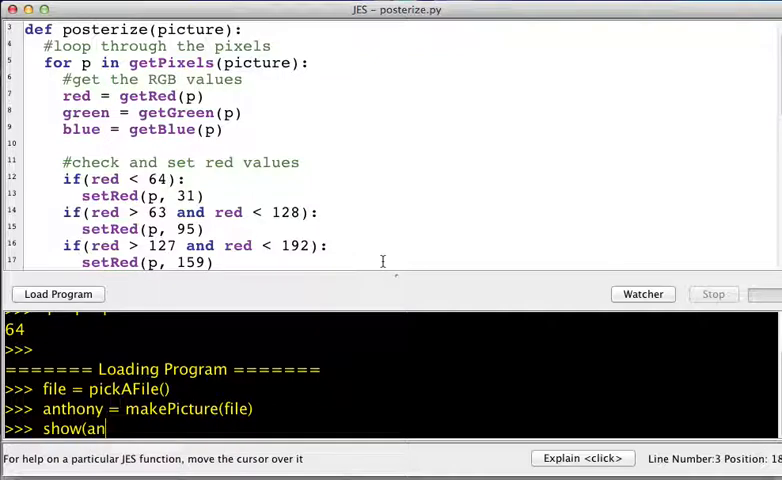
pyautogui.write('thony)')
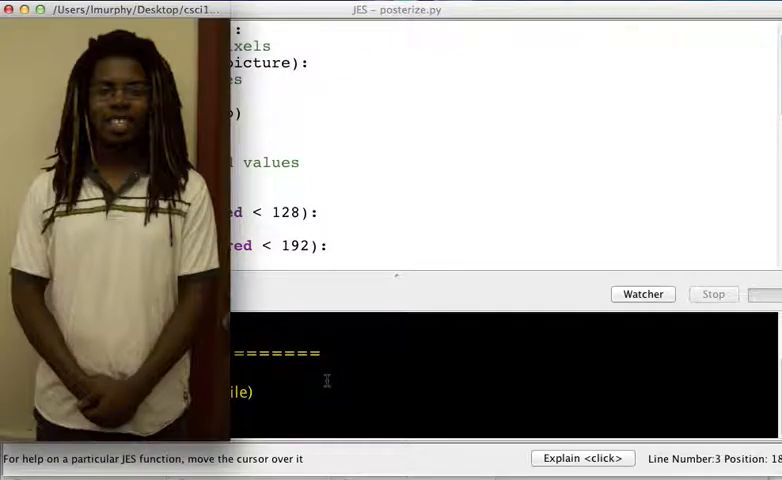
pyautogui.moveTo(320, 400)
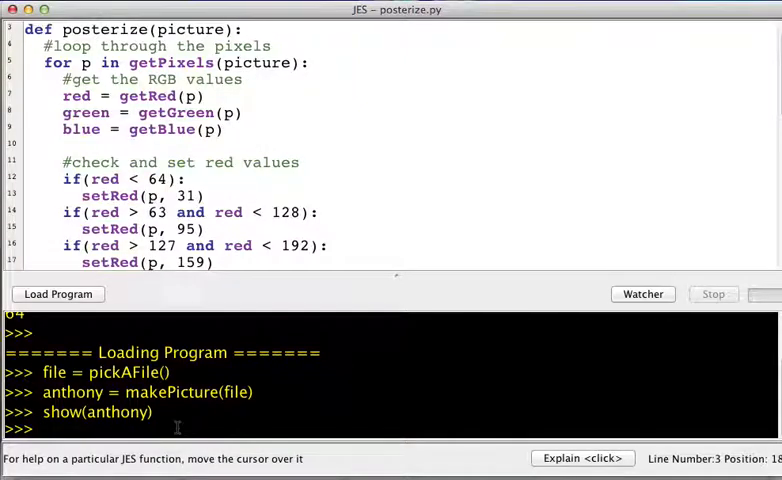
# - Run posterize(anthony), which reports the picture's height 534 and width 294
pyautogui.write('poster')
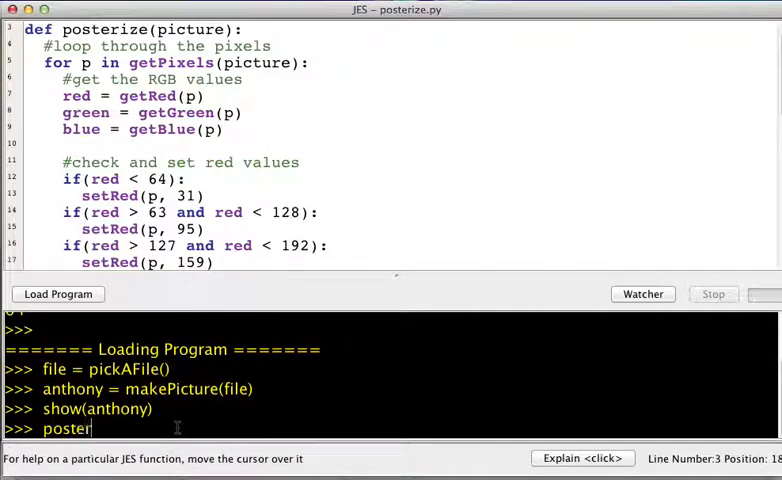
pyautogui.write('ize')
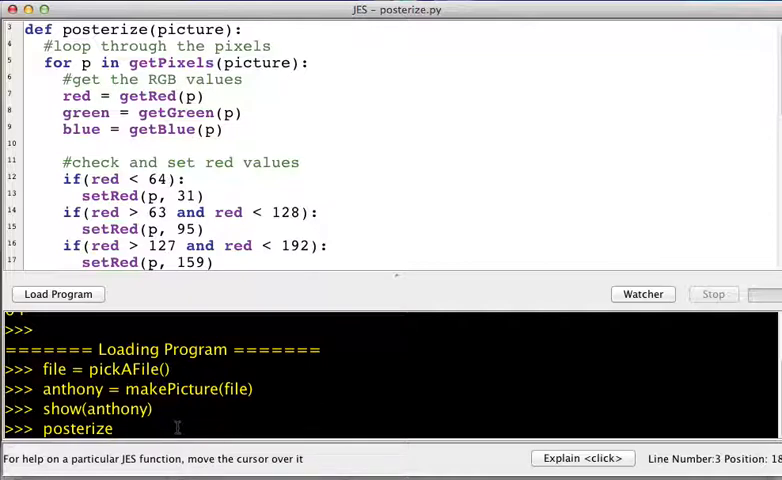
pyautogui.write('(')
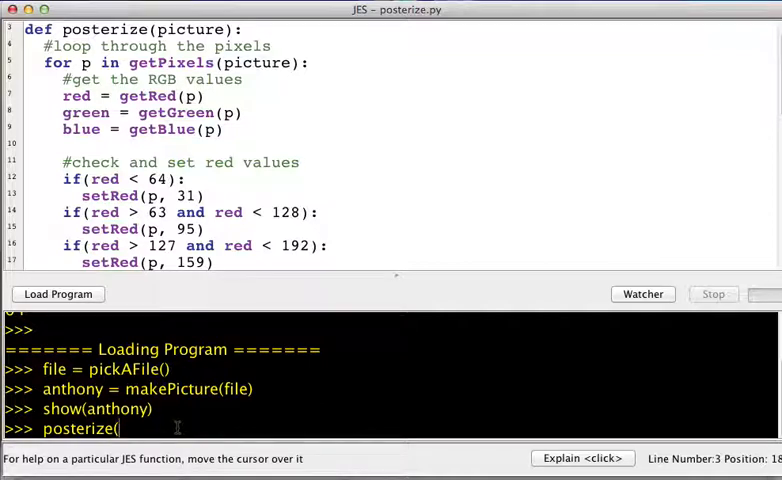
pyautogui.write('a')
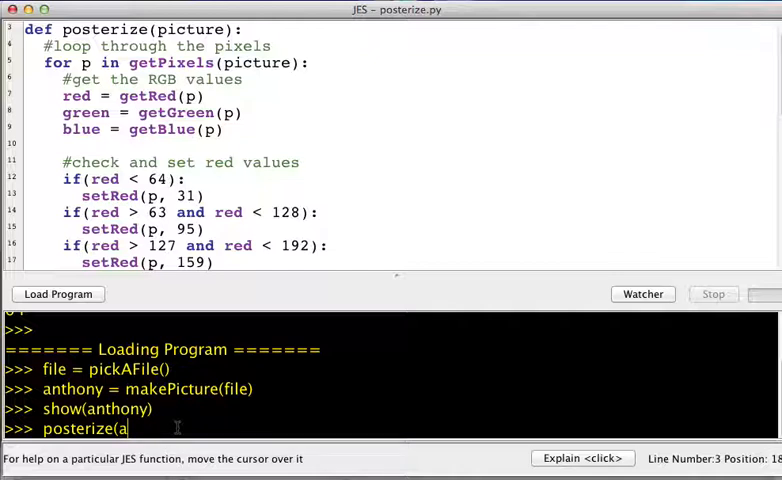
pyautogui.write('nthony)')
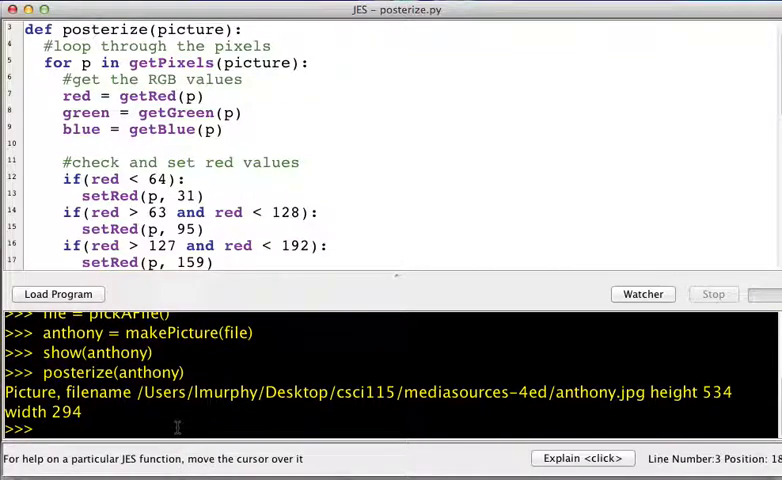
# - Begin entering repaint(anthony) to refresh the posterized picture
pyautogui.write('r')
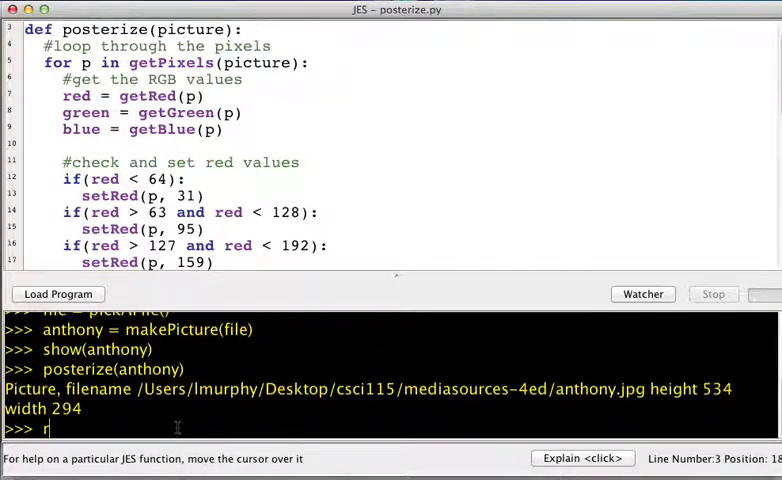
pyautogui.write('epaint(an')
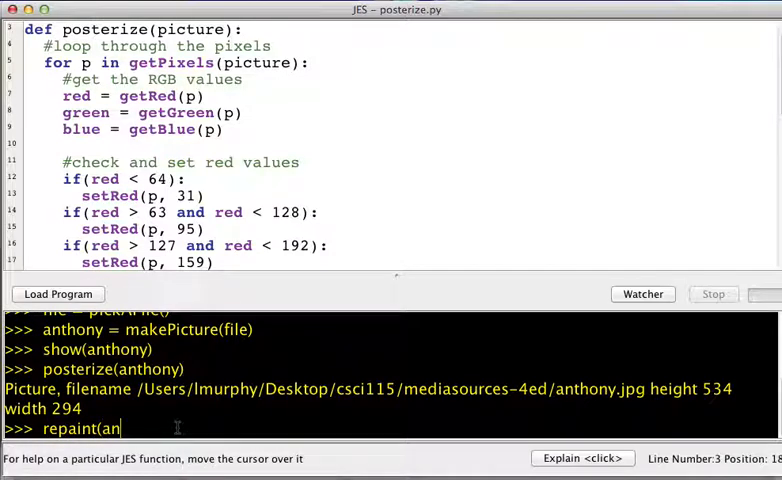